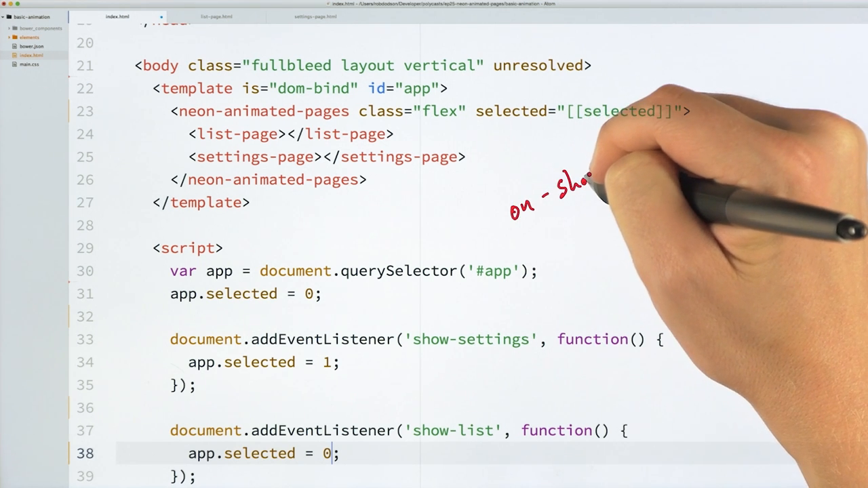
# Add link imports for scale-up-animation.html and fade-out-animation.html.
pyautogui.write('on-show-set')
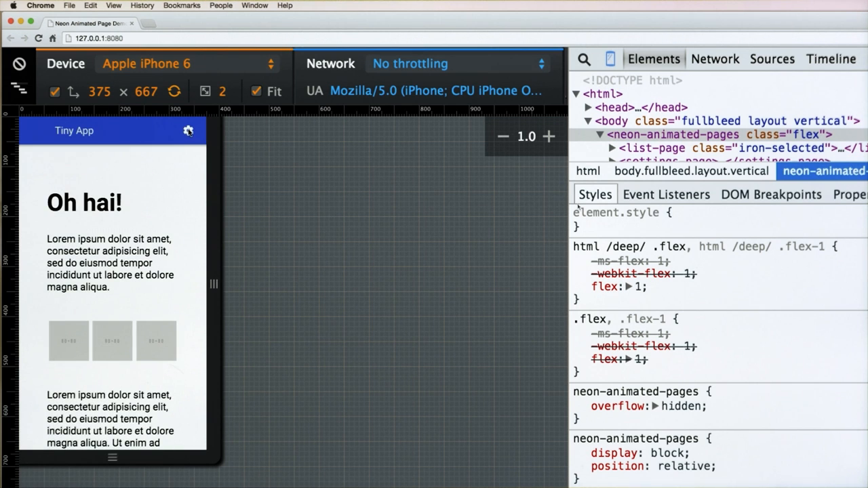
pyautogui.click(188, 130)
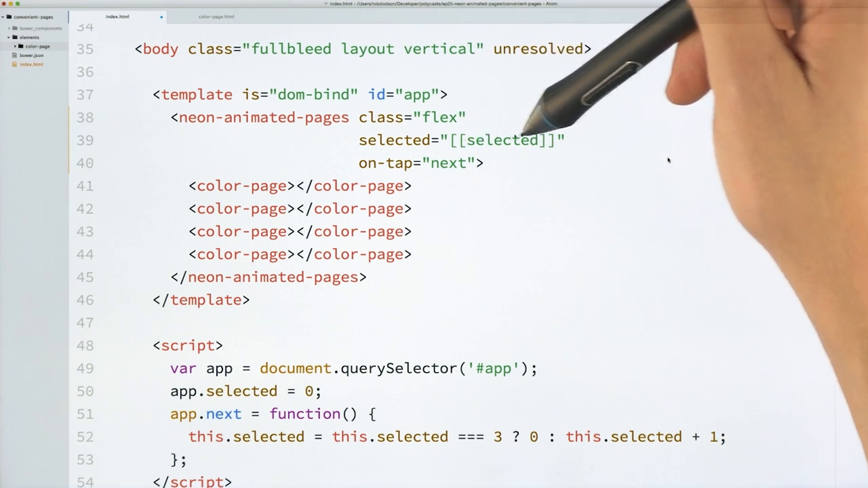
pyautogui.moveTo(668, 160)
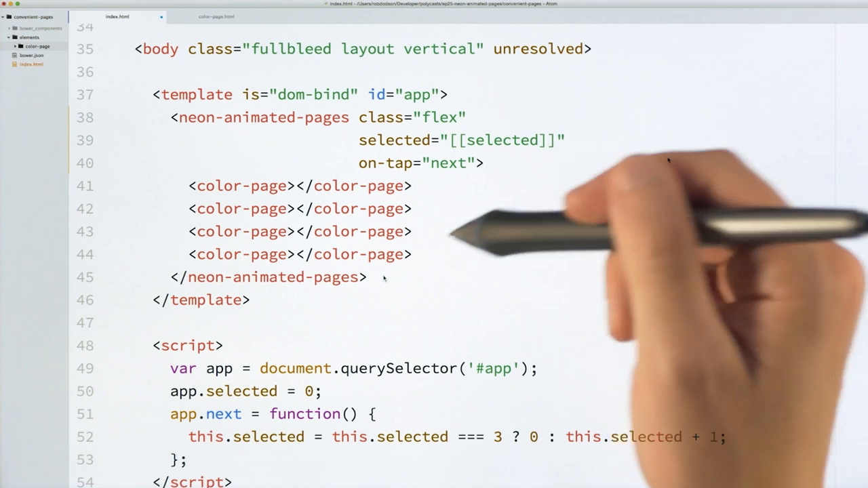
pyautogui.moveTo(668, 161)
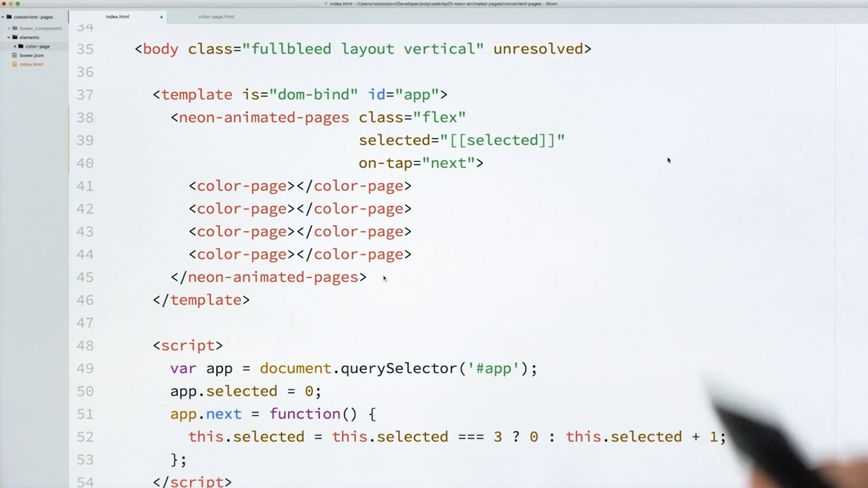
pyautogui.moveTo(570, 417)
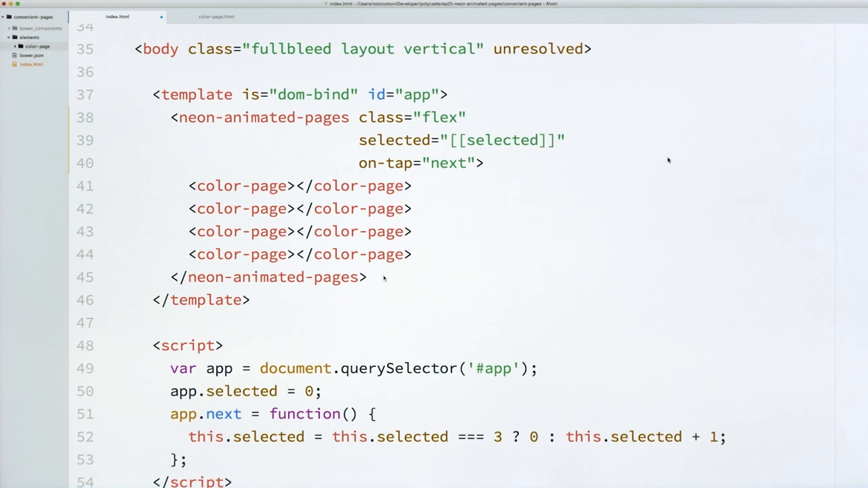
pyautogui.moveTo(578, 175)
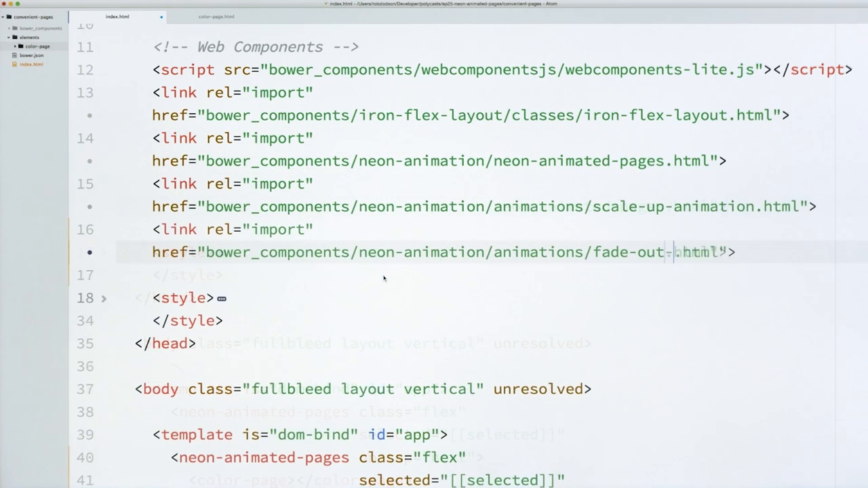
pyautogui.write('animation')
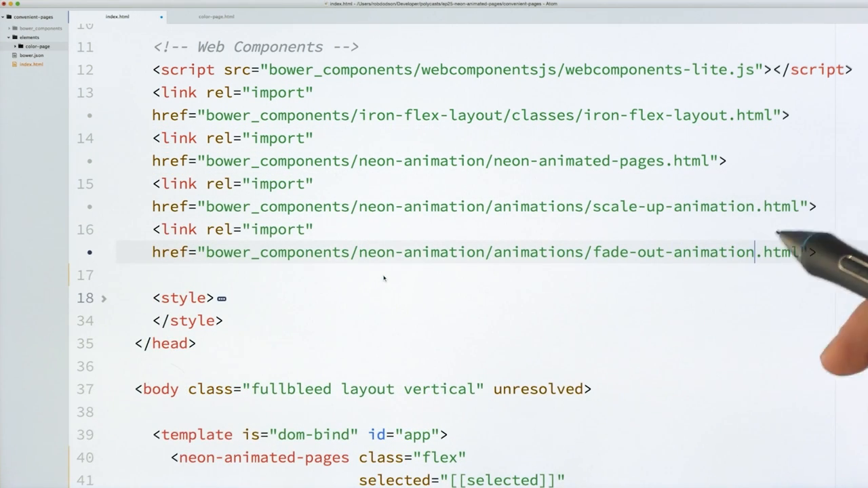
# Set entry-animation="scale-up-animation" and exit-animation="fade-out-animation" on neon-animated-pages.
pyautogui.scroll(-3)
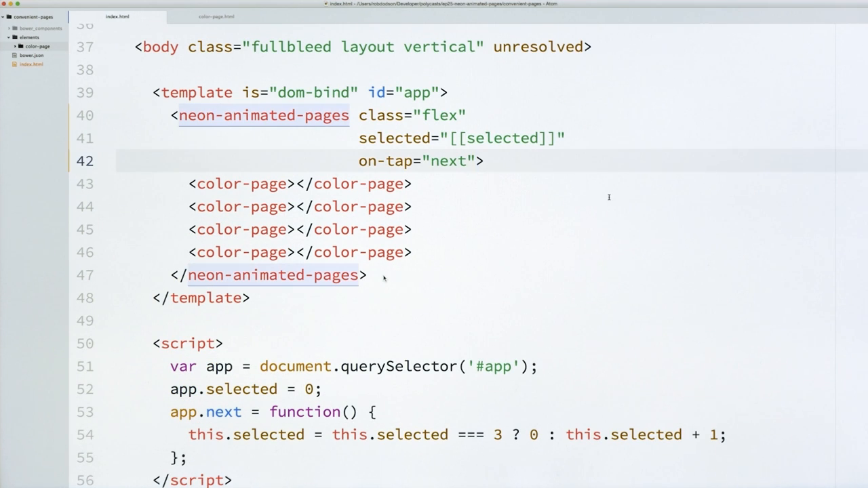
pyautogui.write('entry-an>')
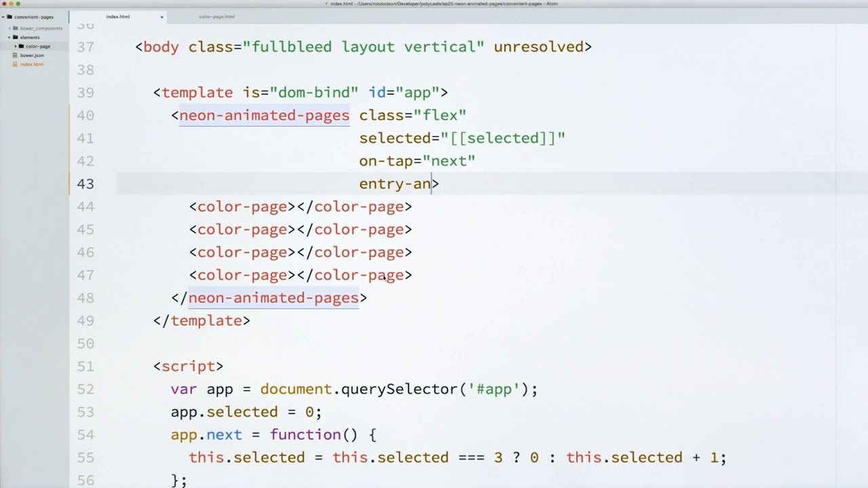
pyautogui.write('imation=""')
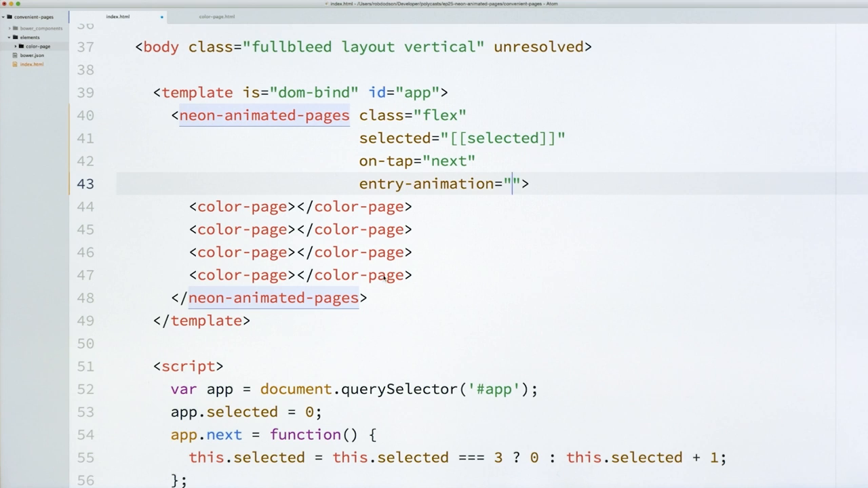
pyautogui.write('scale-up-animation')
pyautogui.write('exis>')
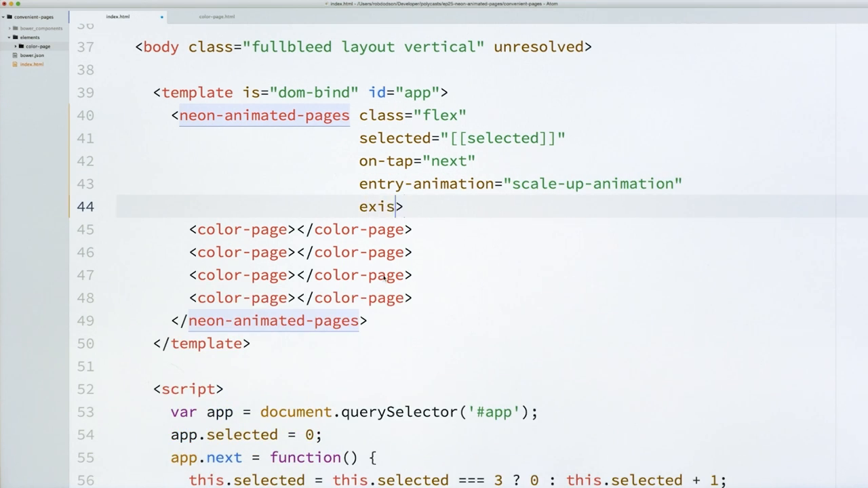
pyautogui.write('t-an')
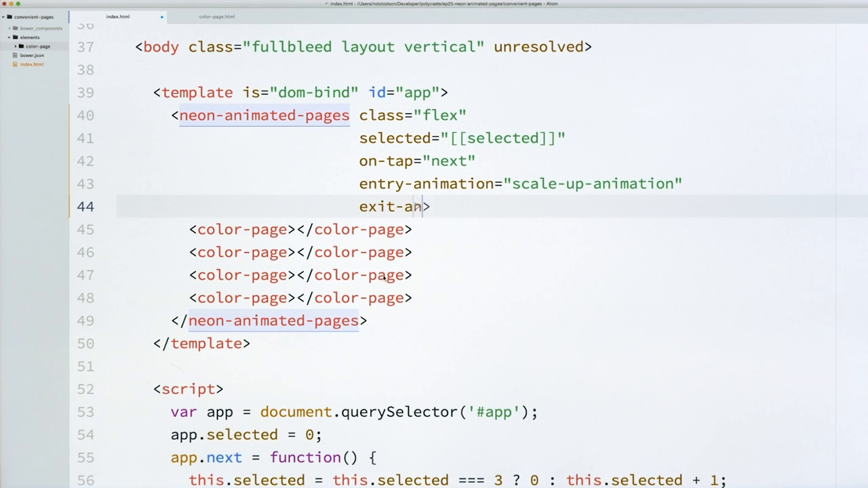
pyautogui.write('imation="fa"')
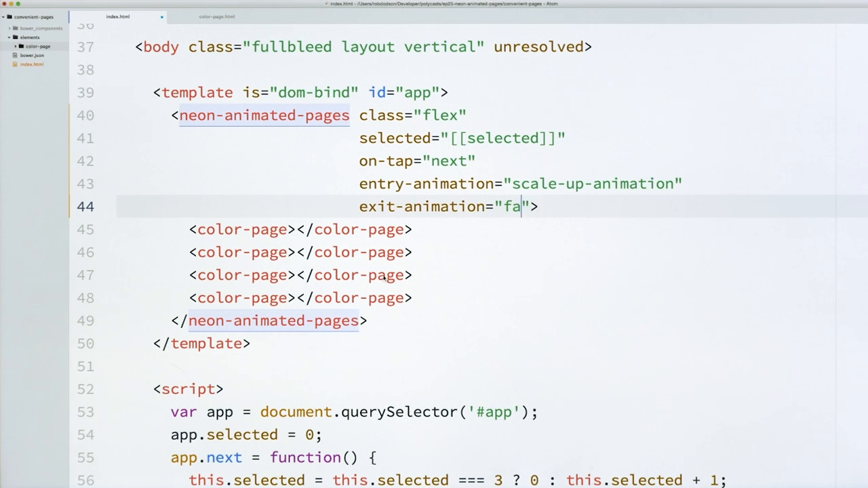
pyautogui.write('de-out-animation')
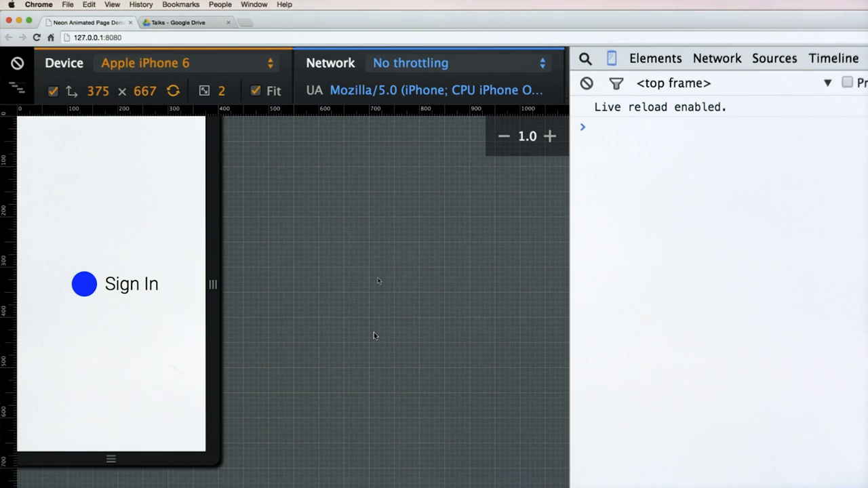
# Tap the blue Sign In circle in iPhone 6 emulation until the 'Oh hai!' page appears.
pyautogui.click(84, 284)
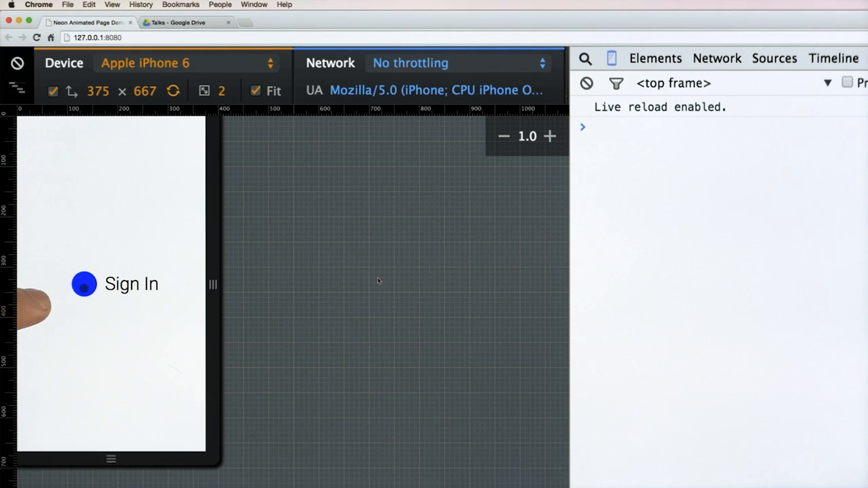
pyautogui.click(84, 284)
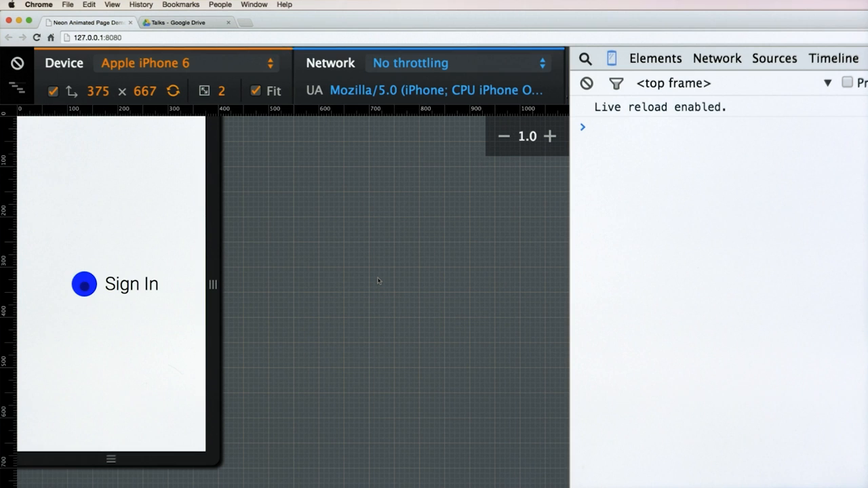
pyautogui.click(84, 284)
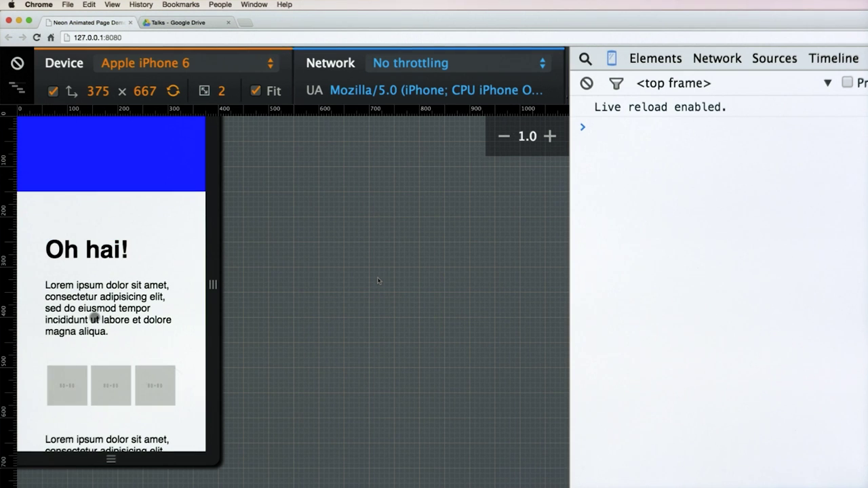